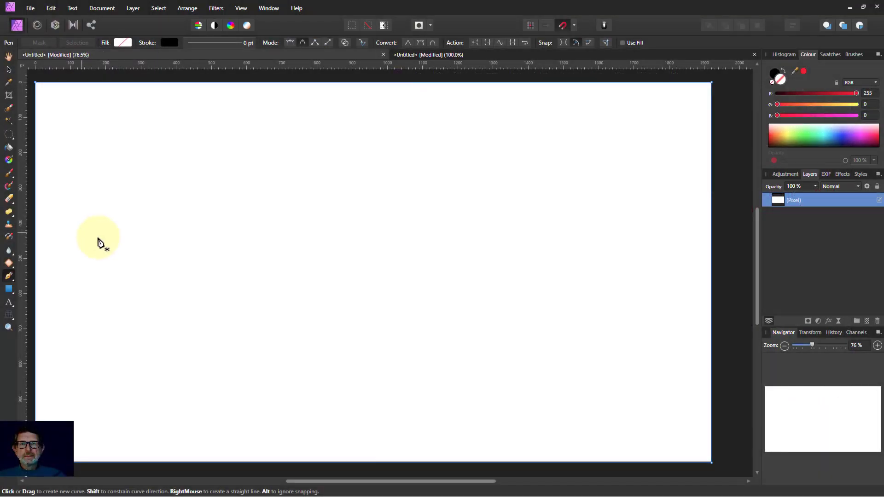
{"action": "mouse_move", "coordinate": [99, 237]}
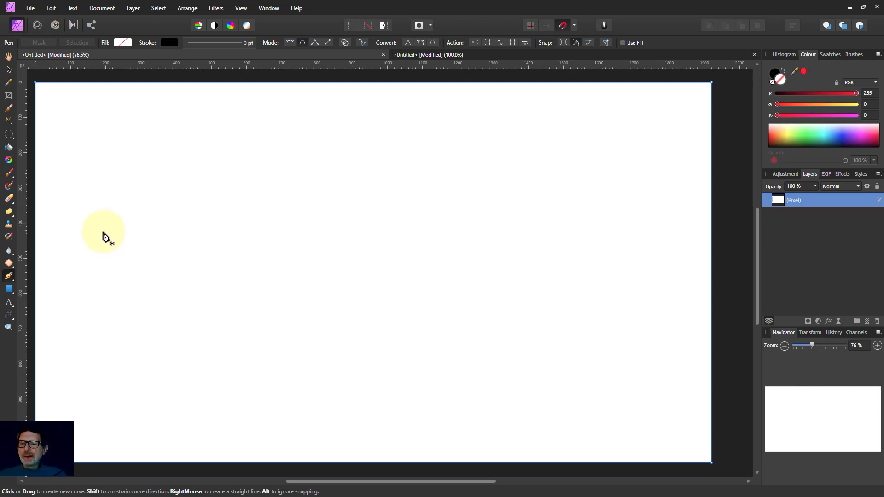
{"action": "mouse_move", "coordinate": [128, 240]}
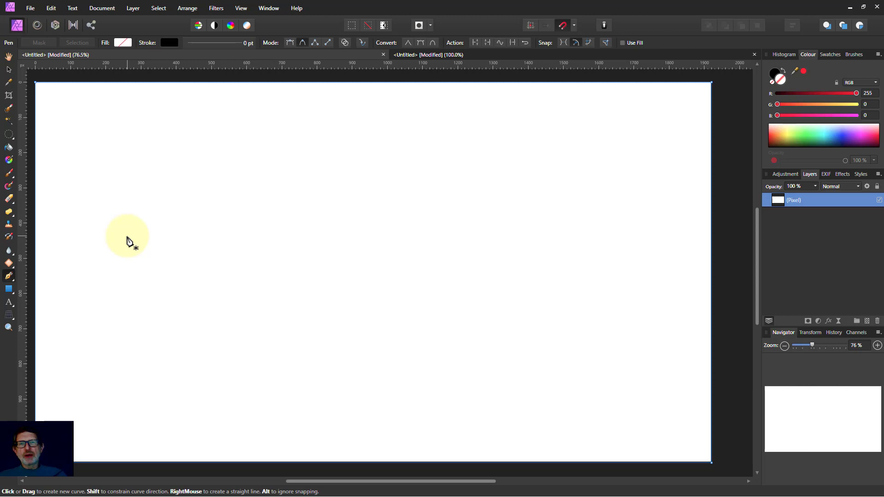
{"action": "mouse_move", "coordinate": [143, 244]}
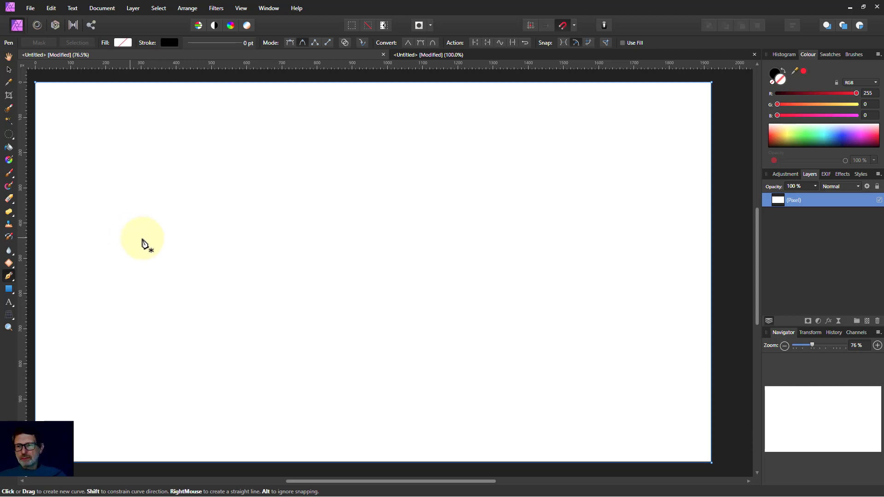
{"action": "mouse_move", "coordinate": [146, 243]}
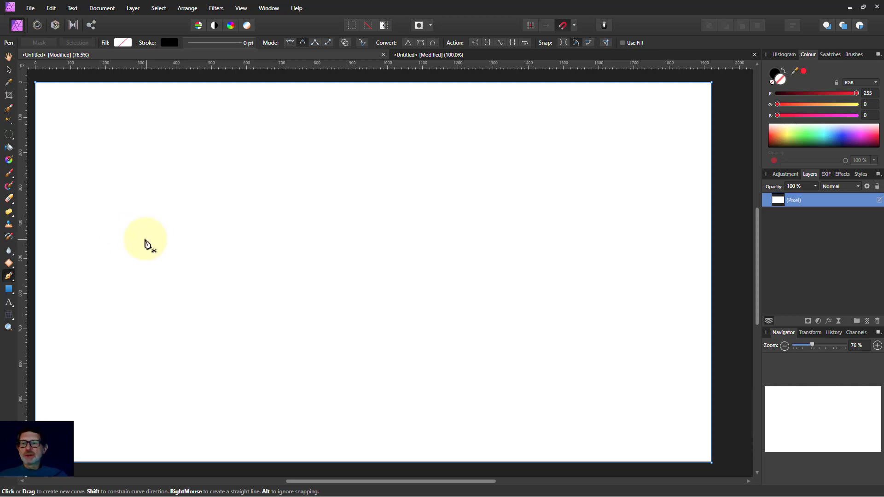
{"action": "mouse_move", "coordinate": [146, 239]}
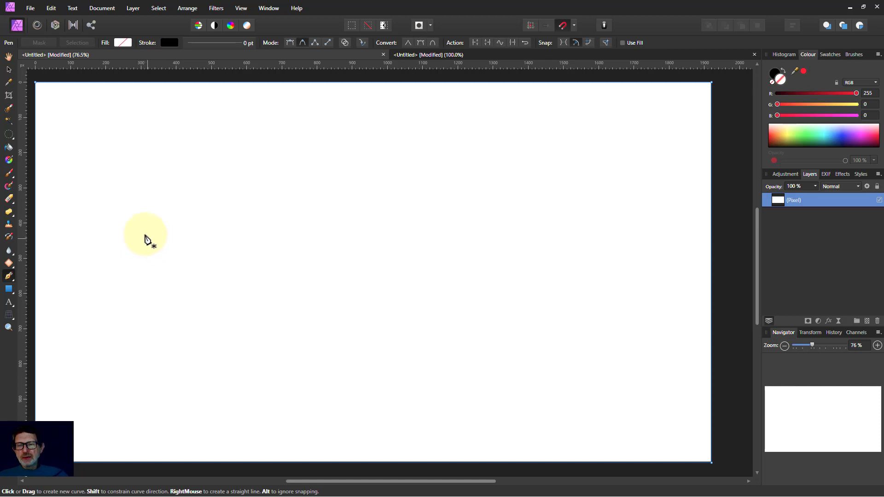
{"action": "mouse_move", "coordinate": [133, 251]}
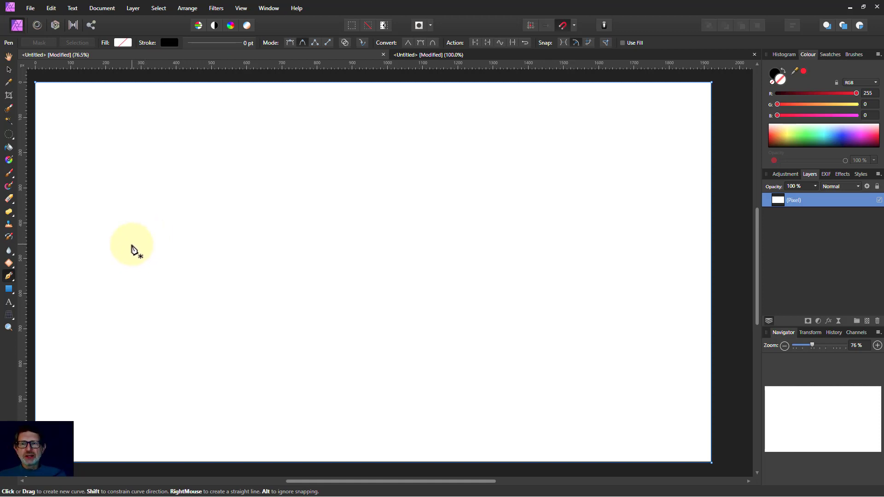
{"action": "mouse_move", "coordinate": [146, 257]}
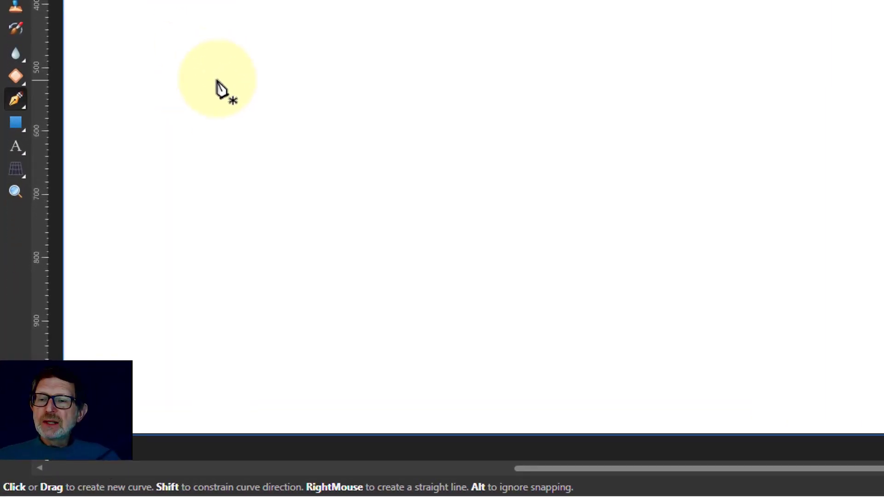
{"action": "mouse_move", "coordinate": [39, 160]}
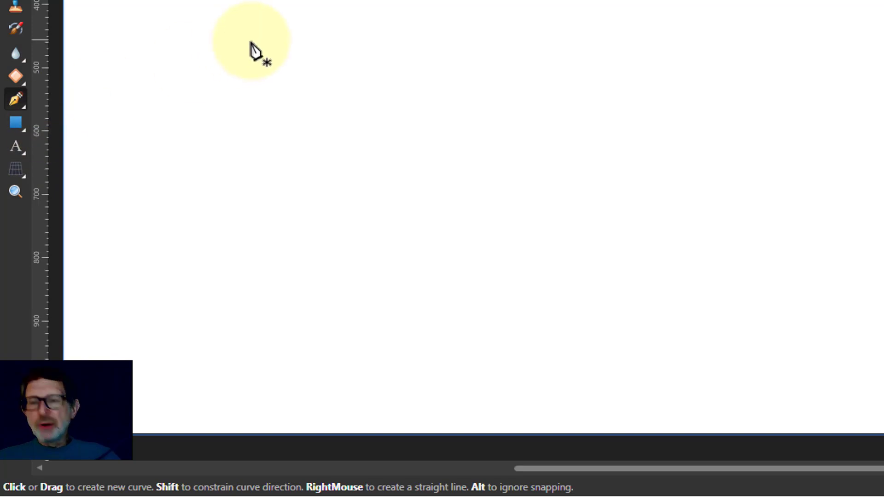
{"action": "mouse_move", "coordinate": [284, 11]}
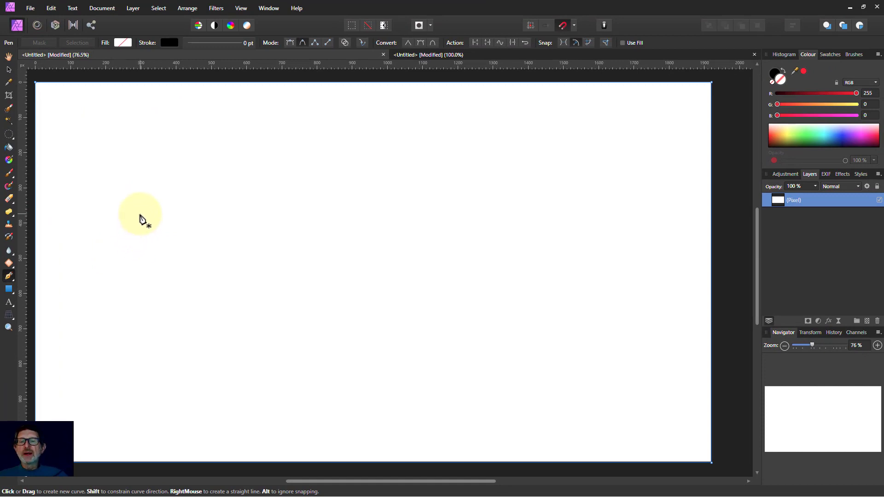
{"action": "mouse_move", "coordinate": [162, 211]}
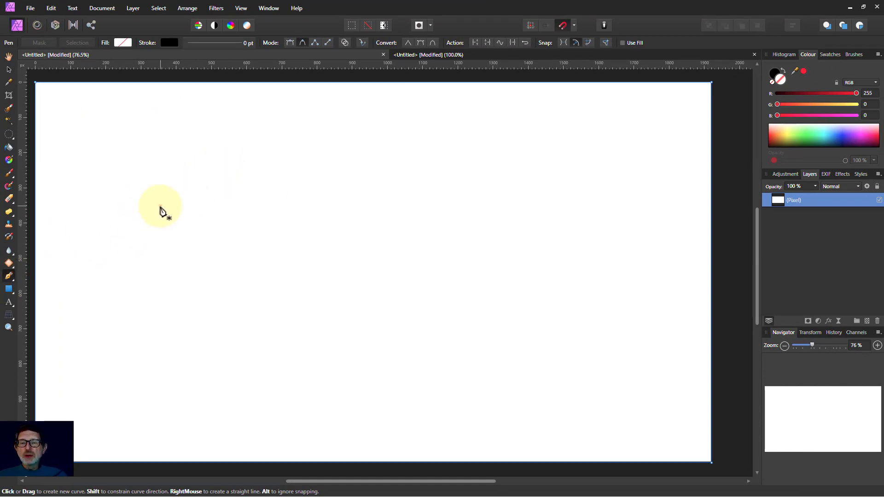
- Place four smooth Pen Tool nodes and close the curve at its starting point
{"action": "left_click", "coordinate": [160, 205]}
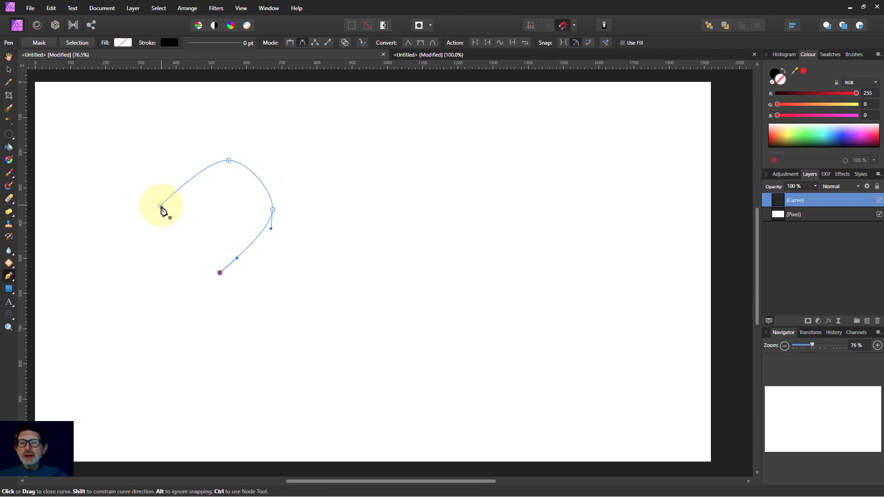
{"action": "left_click", "coordinate": [160, 206]}
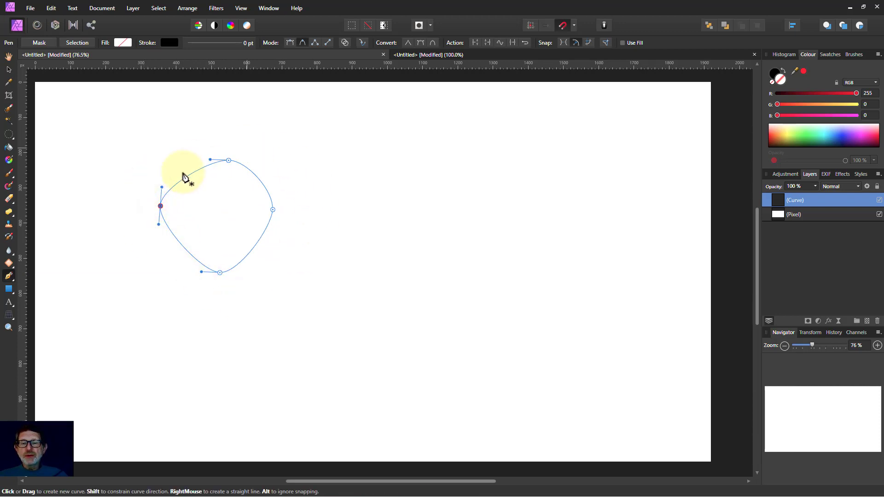
{"action": "mouse_move", "coordinate": [230, 250]}
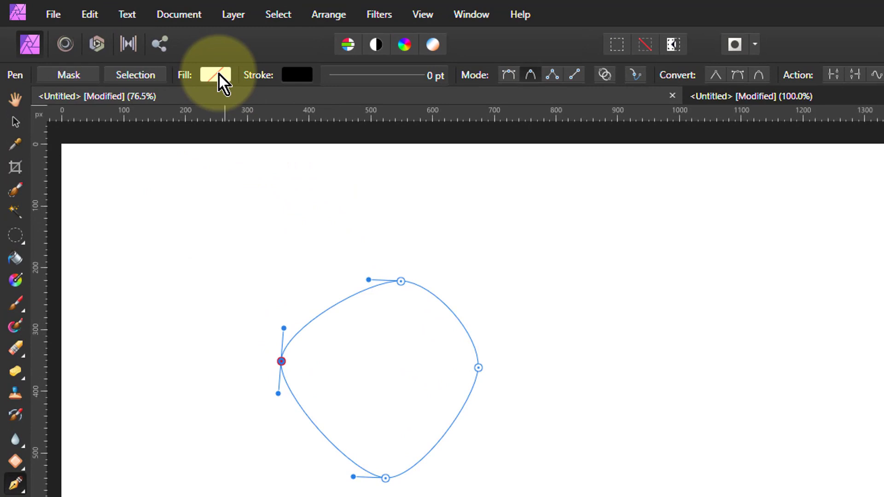
- Choose a yellow fill for the curve from the Colour sliders
{"action": "left_click", "coordinate": [215, 75]}
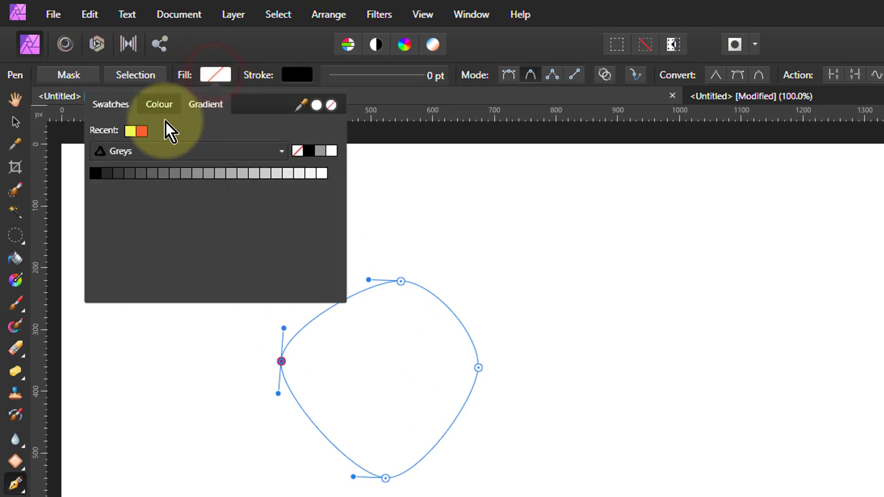
{"action": "left_click", "coordinate": [129, 131]}
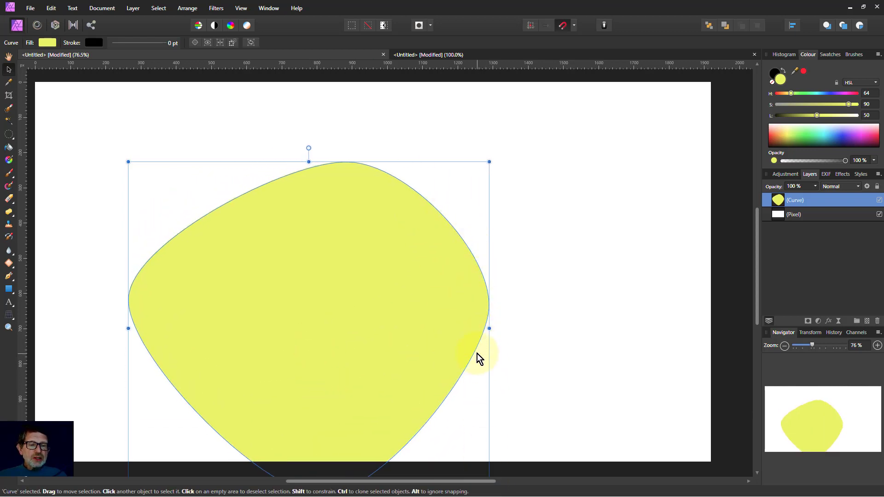
{"action": "mouse_move", "coordinate": [122, 162]}
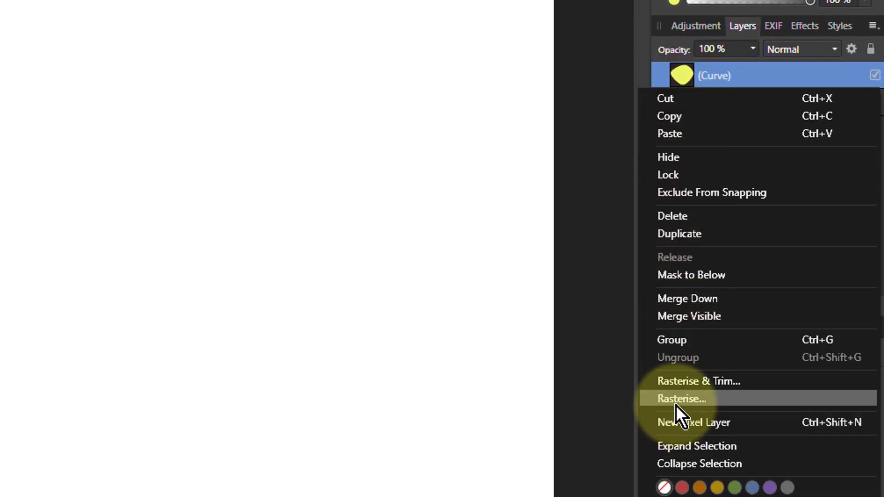
{"action": "left_click", "coordinate": [682, 398]}
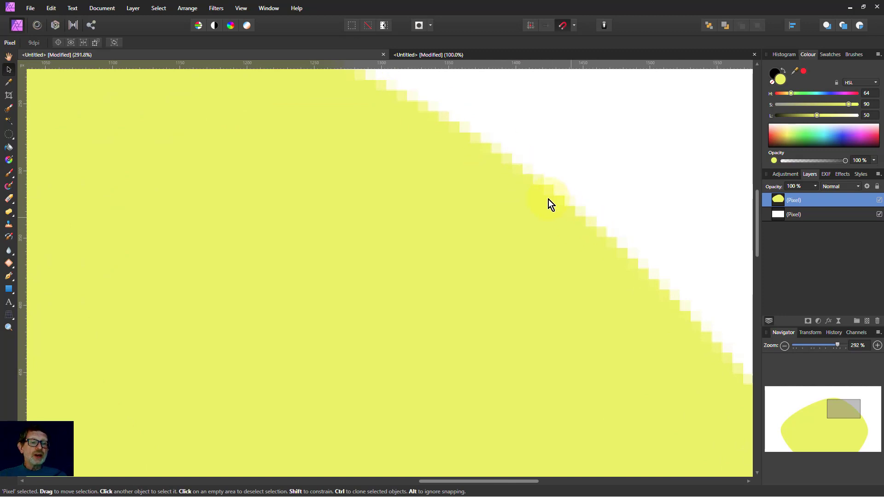
{"action": "mouse_move", "coordinate": [605, 263]}
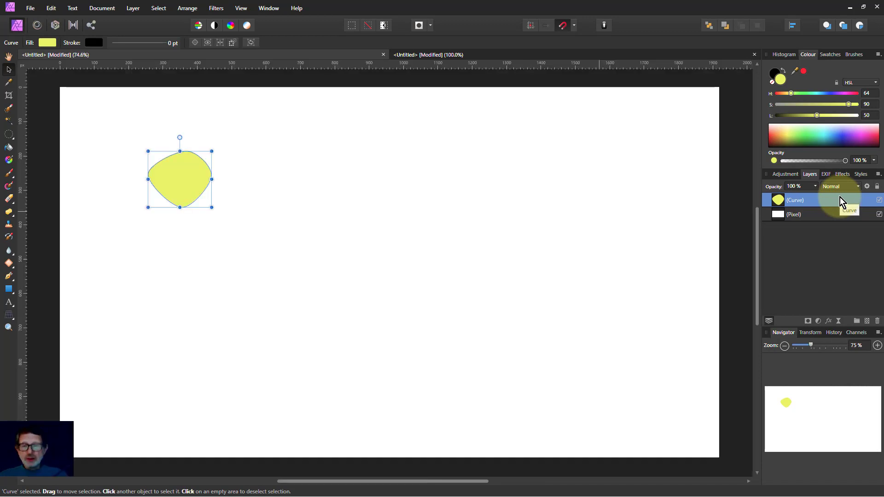
{"action": "mouse_move", "coordinate": [366, 192]}
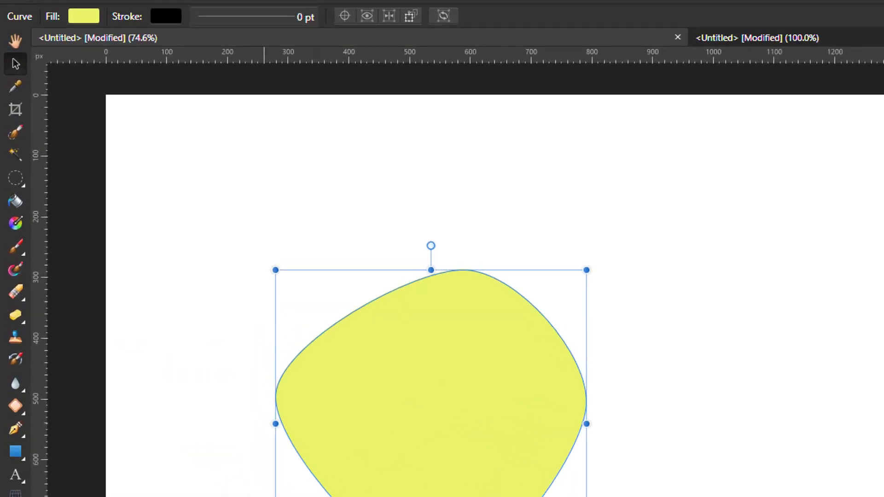
{"action": "mouse_move", "coordinate": [14, 457]}
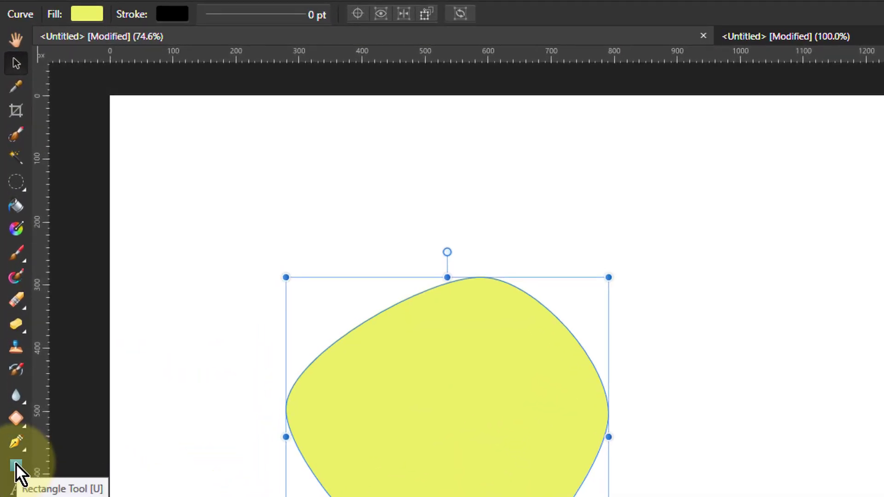
- Reveal the Rectangle Tool flyout listing the preset shape tools
{"action": "left_click", "coordinate": [16, 465]}
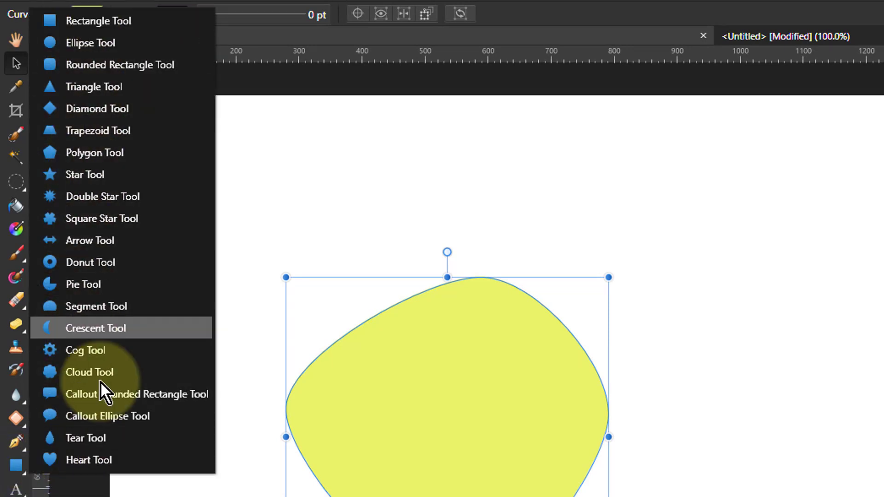
{"action": "mouse_move", "coordinate": [574, 415]}
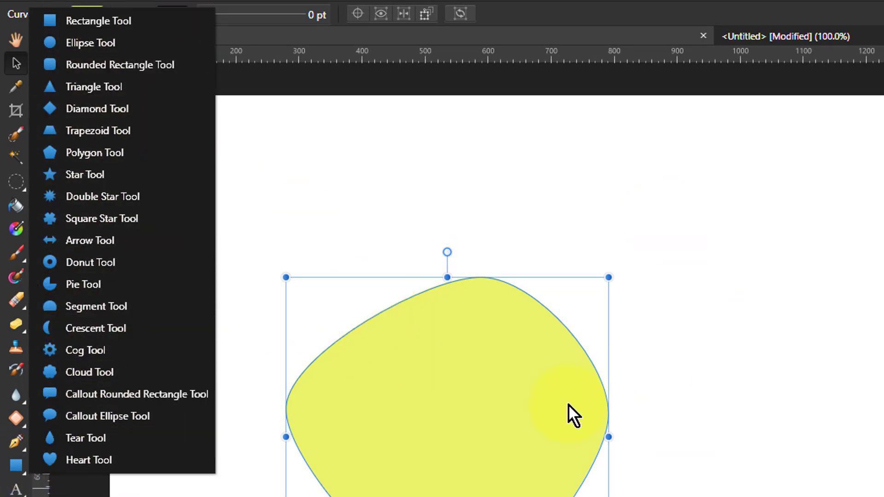
{"action": "mouse_move", "coordinate": [436, 327]}
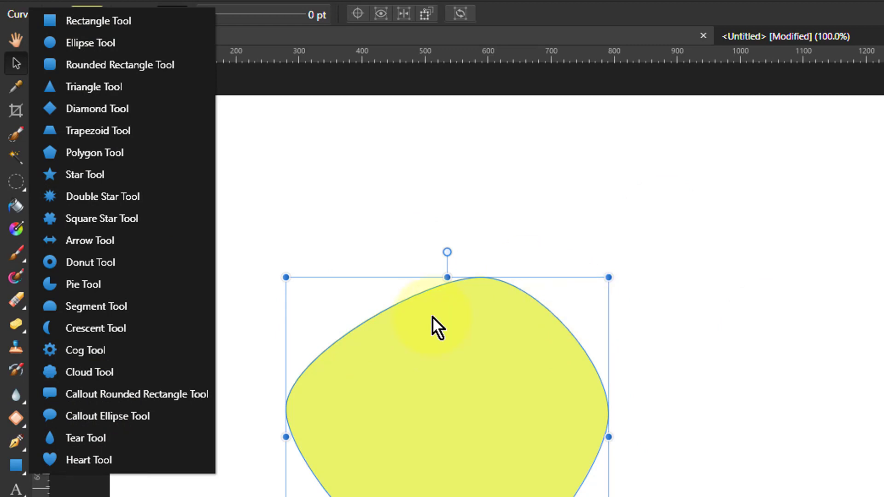
{"action": "scroll", "scroll_direction": "down", "scroll_amount": 3}
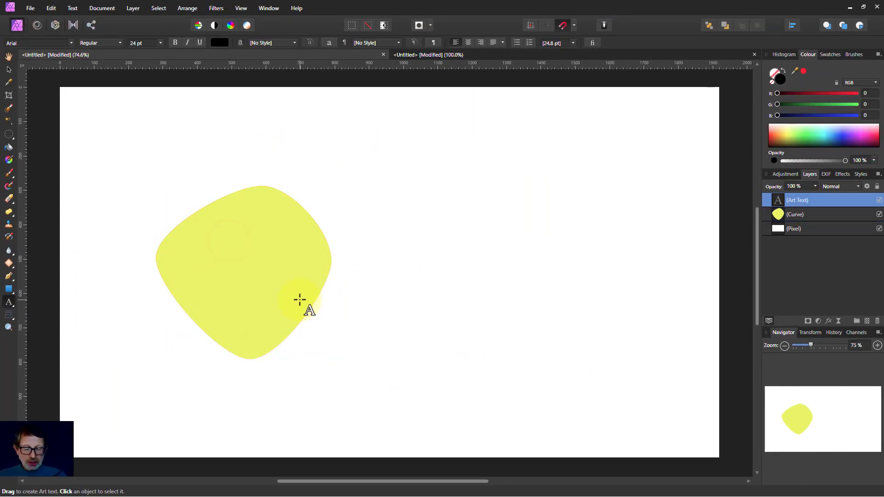
- Add a 784.2 pt black letter P and convert it to curves
{"action": "type", "text": "P"}
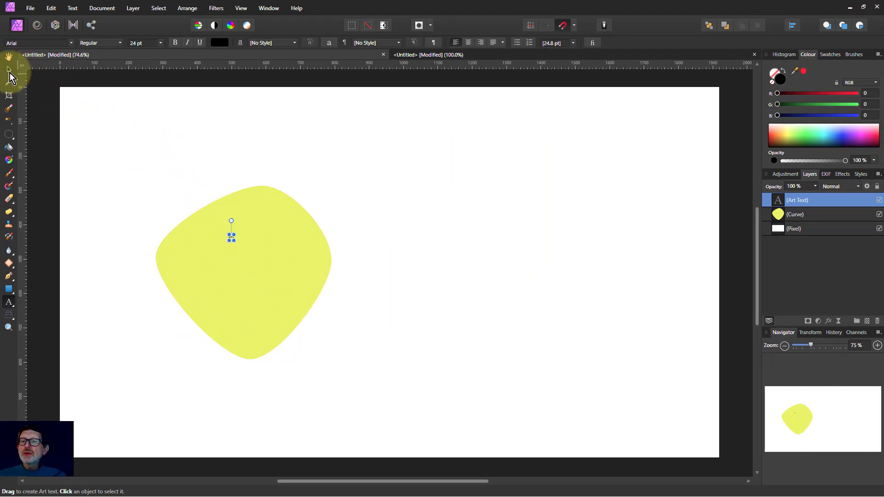
{"action": "left_click", "coordinate": [8, 69]}
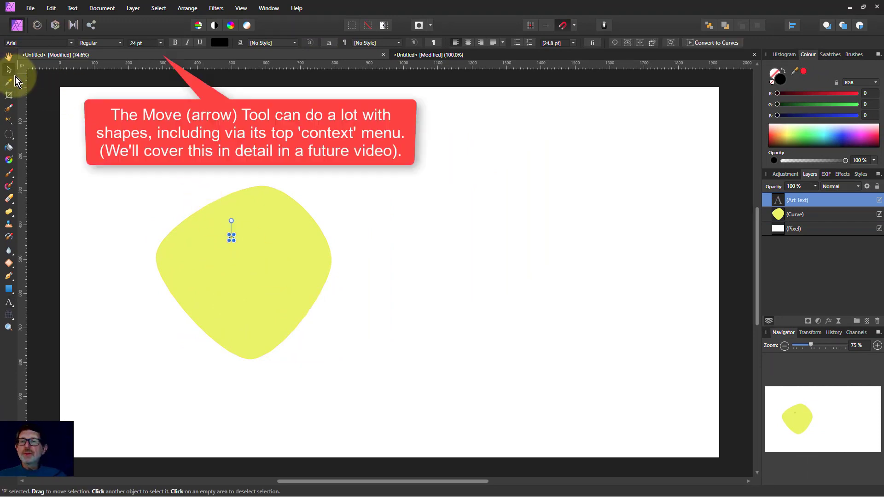
{"action": "mouse_move", "coordinate": [145, 54]}
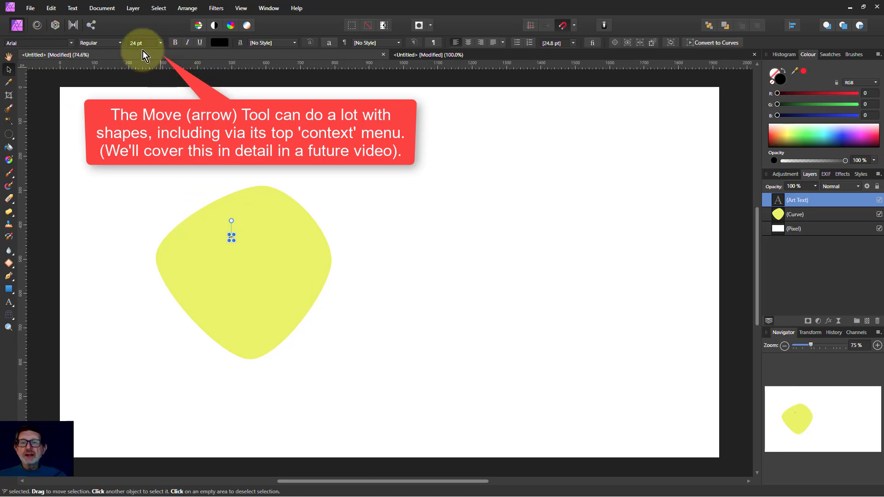
{"action": "mouse_move", "coordinate": [253, 257]}
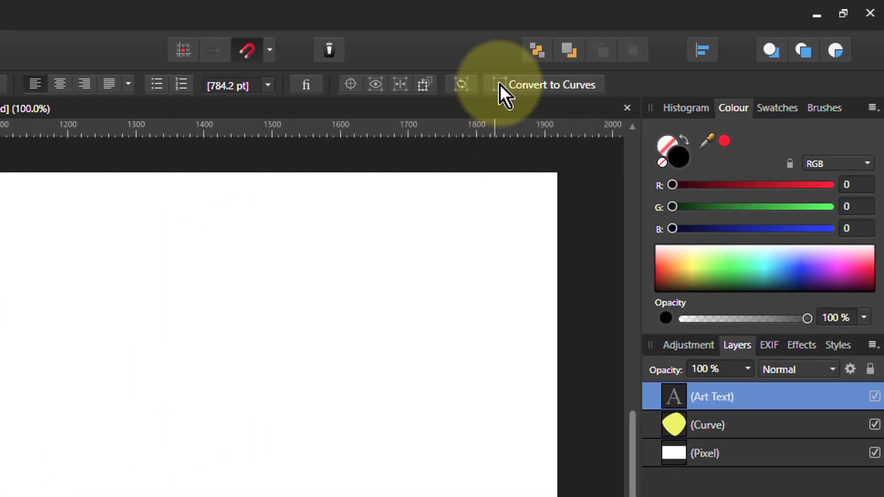
{"action": "mouse_move", "coordinate": [682, 404]}
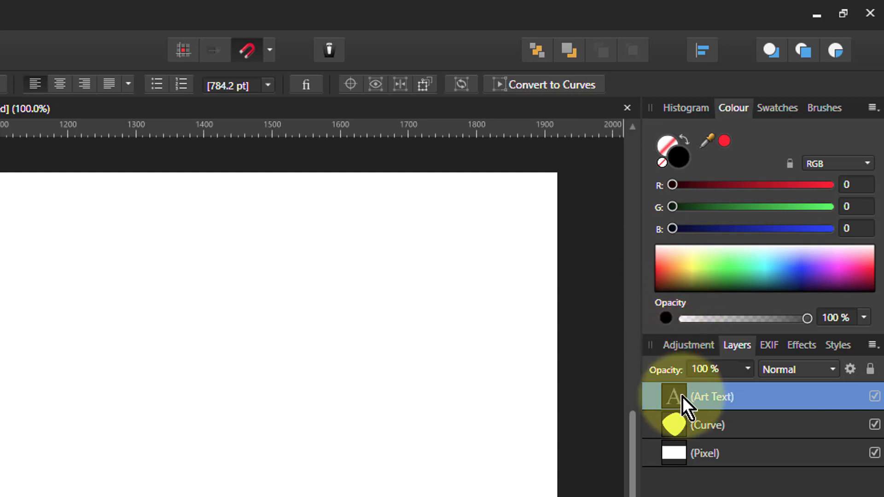
{"action": "mouse_move", "coordinate": [558, 98]}
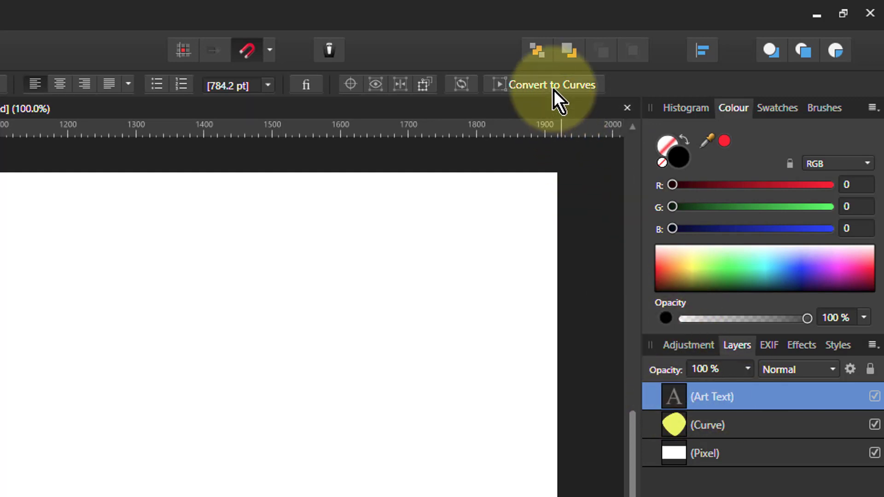
{"action": "left_click", "coordinate": [552, 85]}
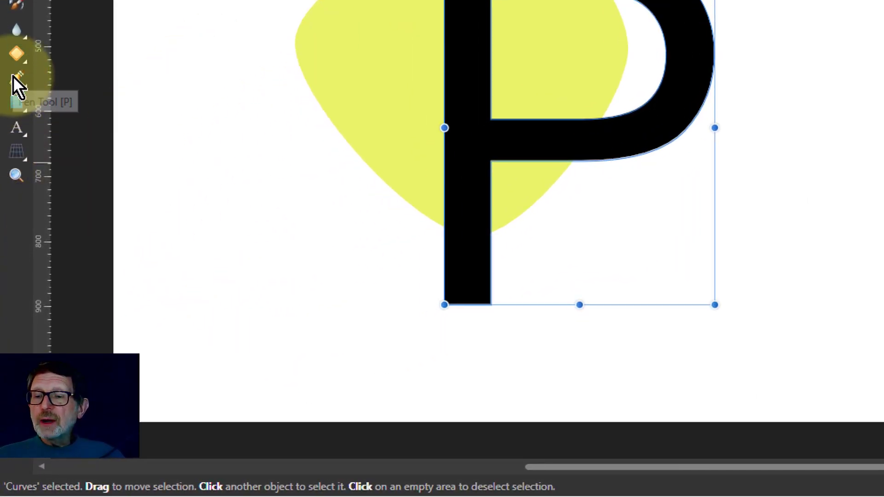
- Switch to the Node Tool to reshape the P's bowl
{"action": "left_click", "coordinate": [16, 79]}
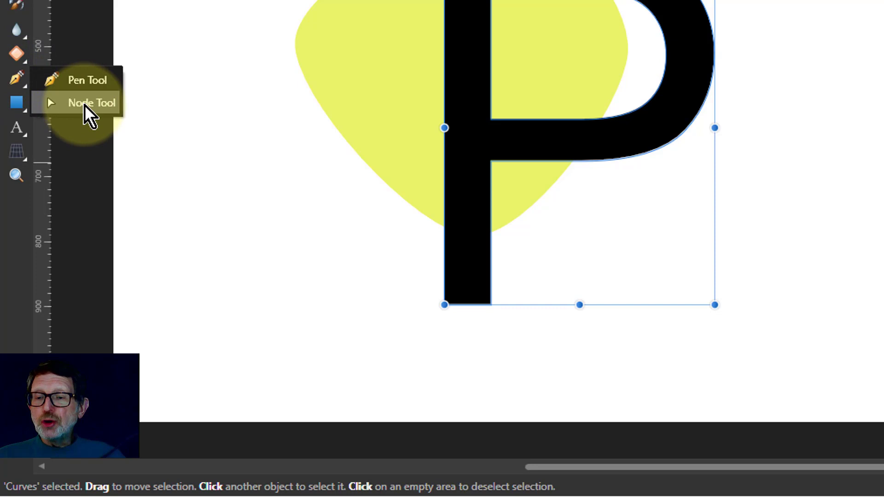
{"action": "left_click", "coordinate": [91, 102]}
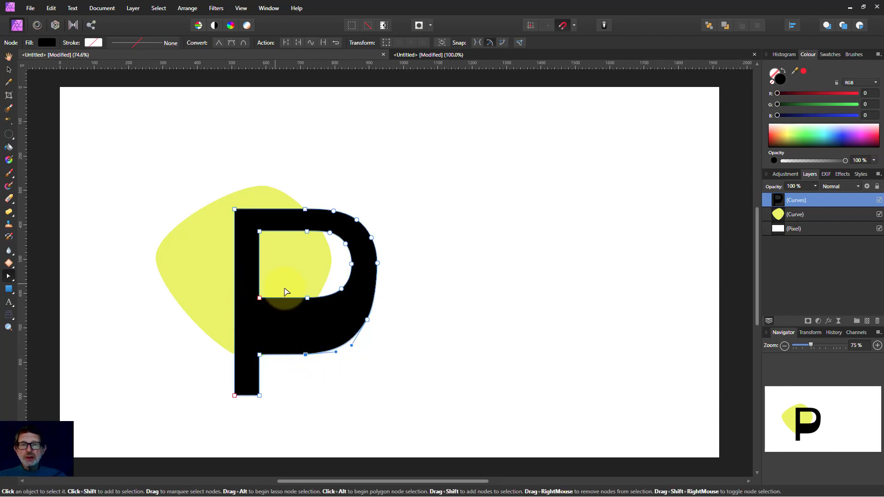
{"action": "mouse_move", "coordinate": [322, 312]}
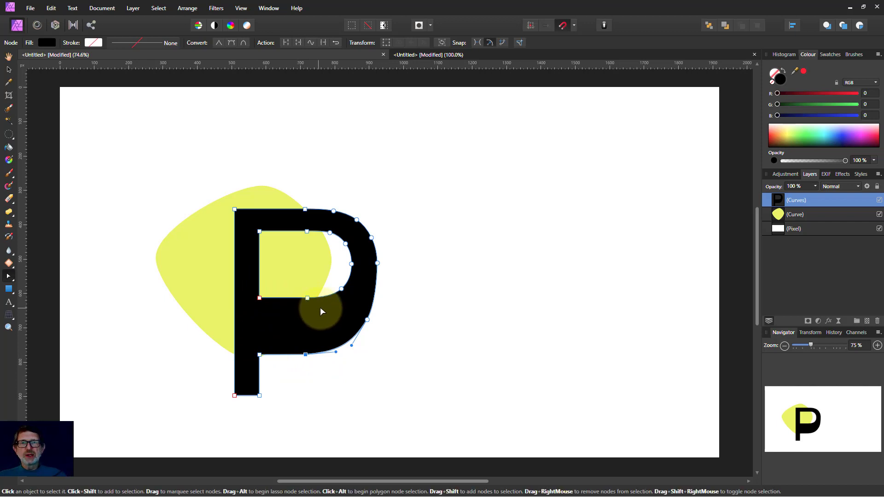
{"action": "mouse_move", "coordinate": [342, 319]}
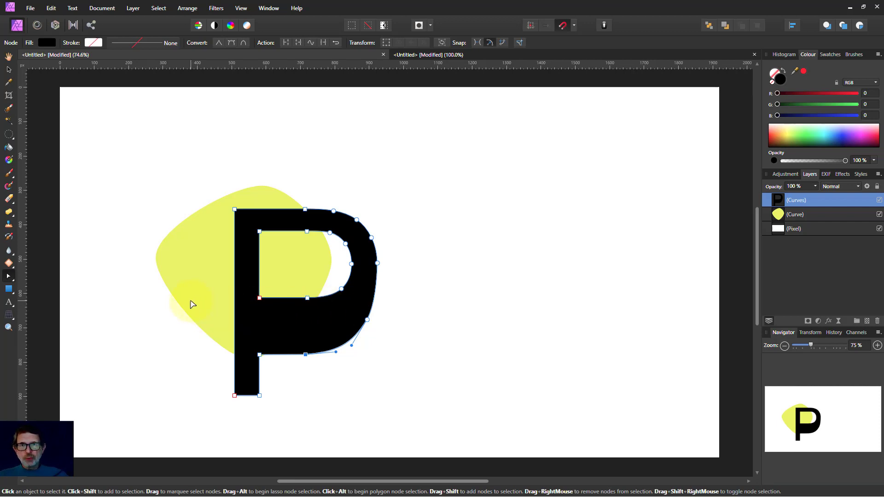
{"action": "mouse_move", "coordinate": [179, 311]}
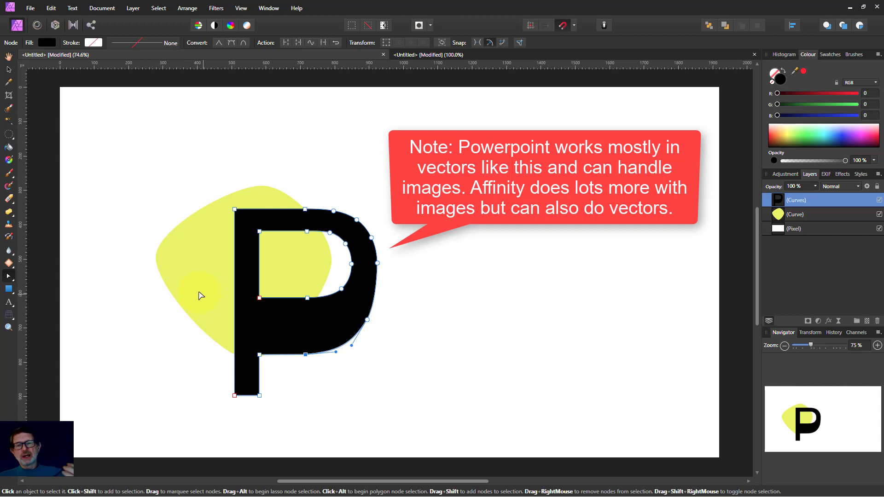
{"action": "mouse_move", "coordinate": [147, 173]}
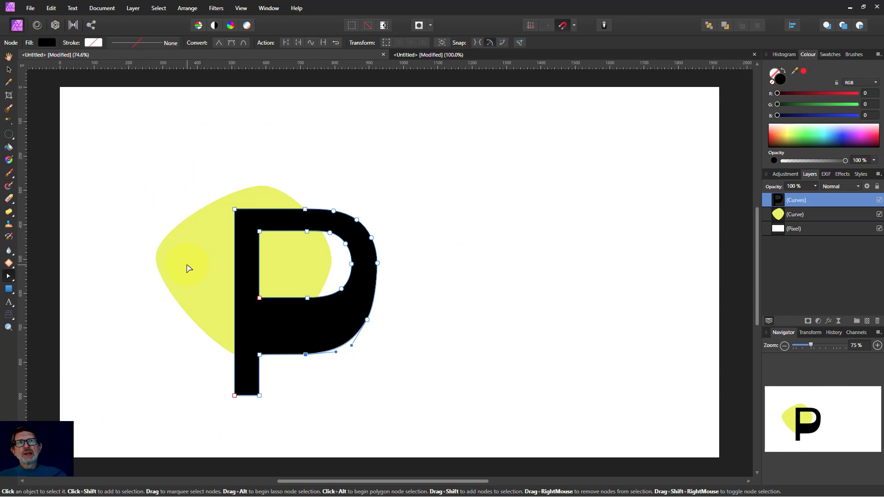
{"action": "mouse_move", "coordinate": [218, 265]}
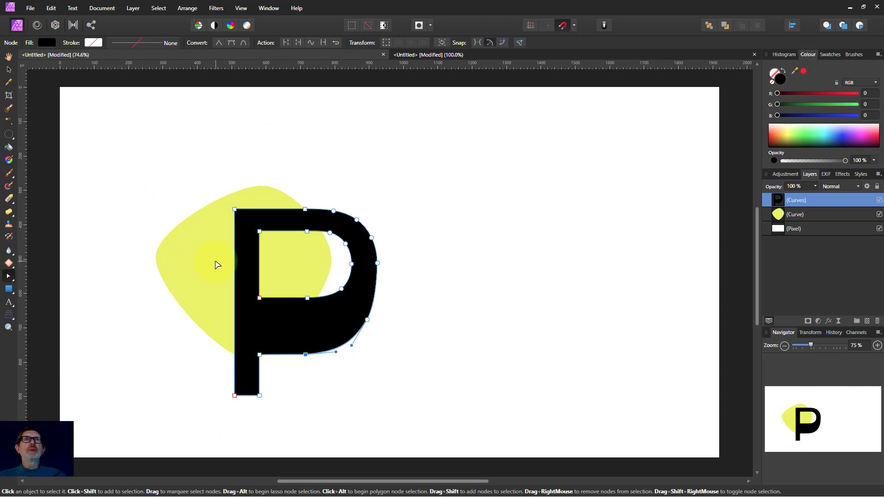
{"action": "mouse_move", "coordinate": [308, 285]}
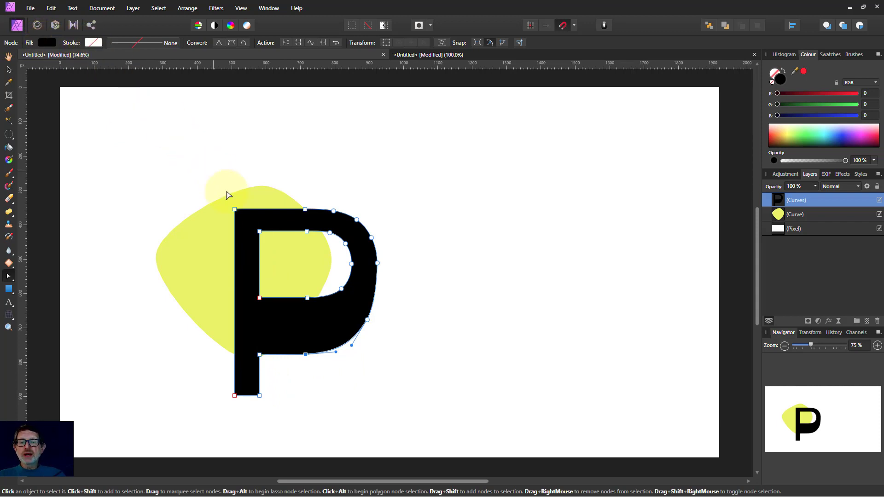
{"action": "mouse_move", "coordinate": [127, 69]}
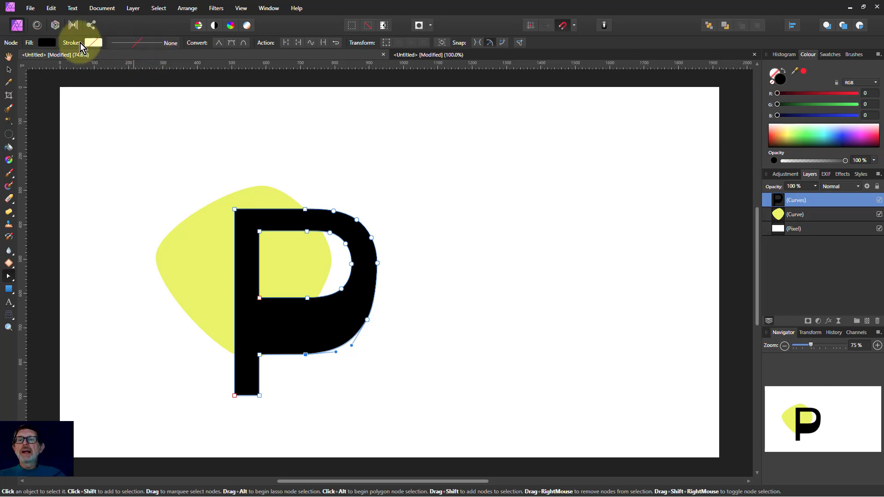
{"action": "left_click", "coordinate": [93, 43]}
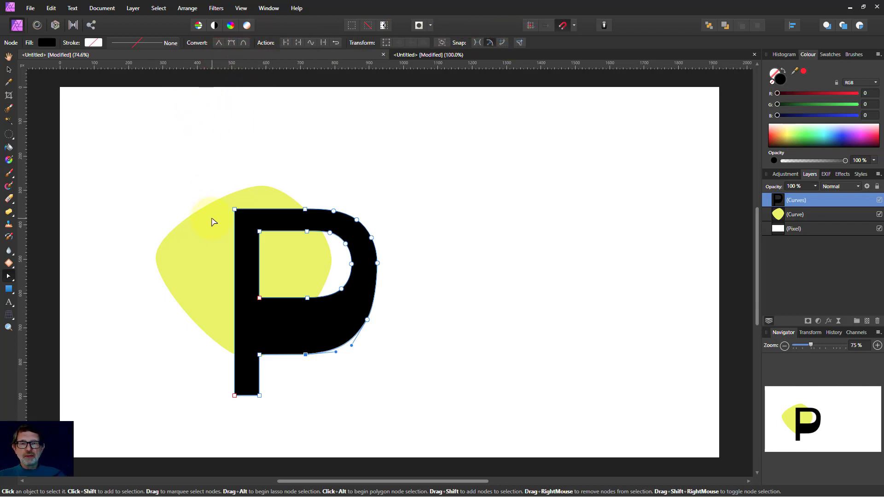
{"action": "mouse_move", "coordinate": [197, 210]}
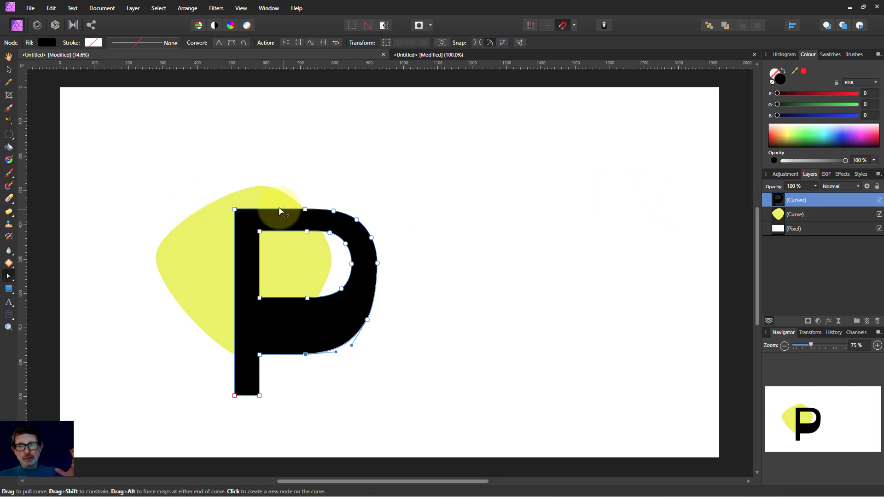
{"action": "mouse_move", "coordinate": [269, 213]}
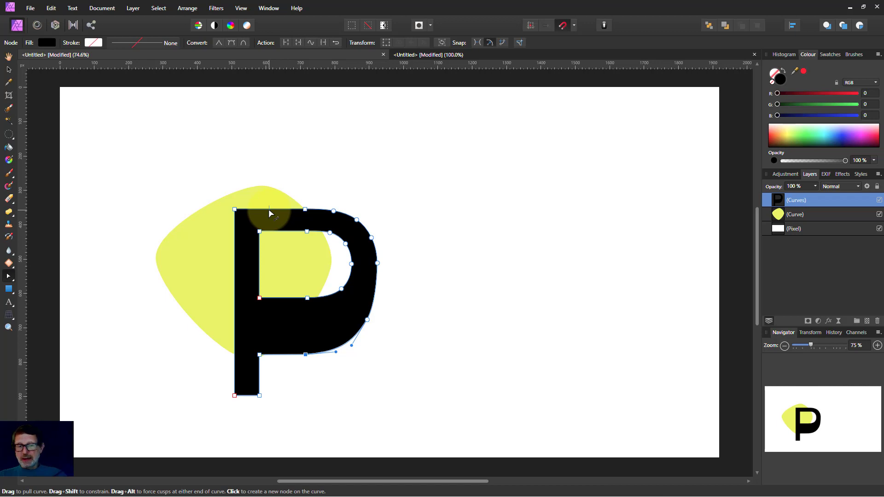
{"action": "mouse_move", "coordinate": [12, 309]}
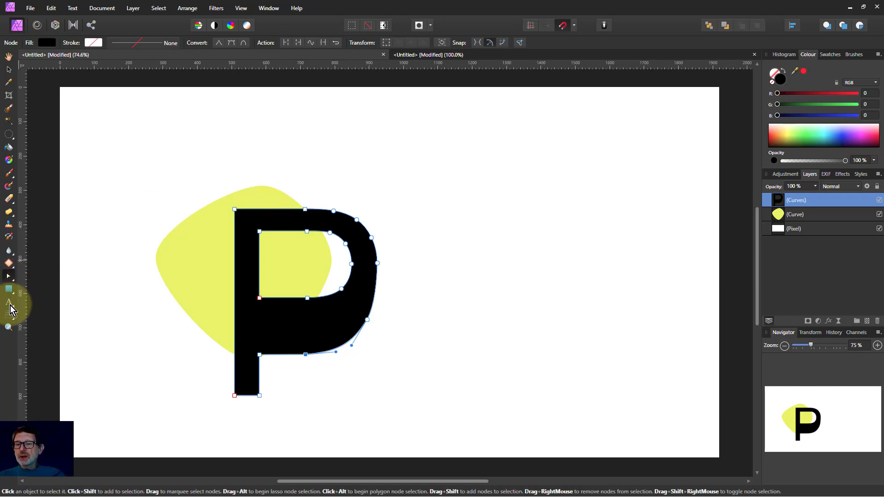
{"action": "mouse_move", "coordinate": [9, 305]}
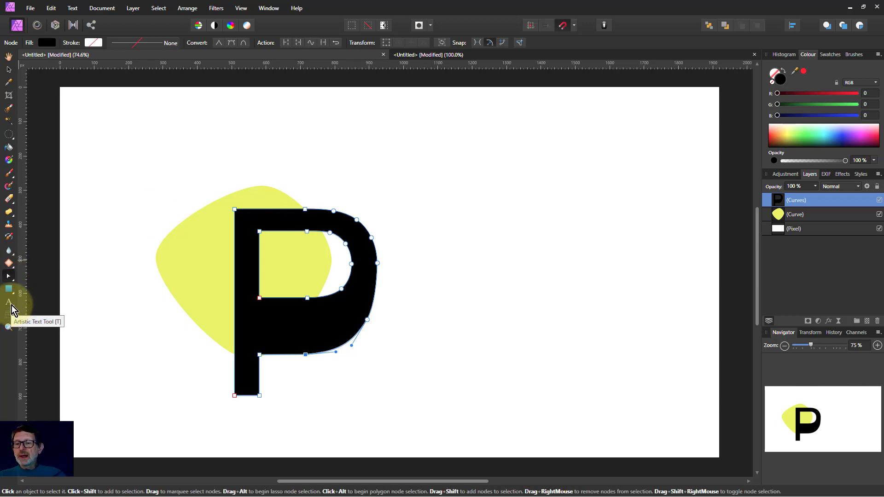
{"action": "mouse_move", "coordinate": [238, 196]}
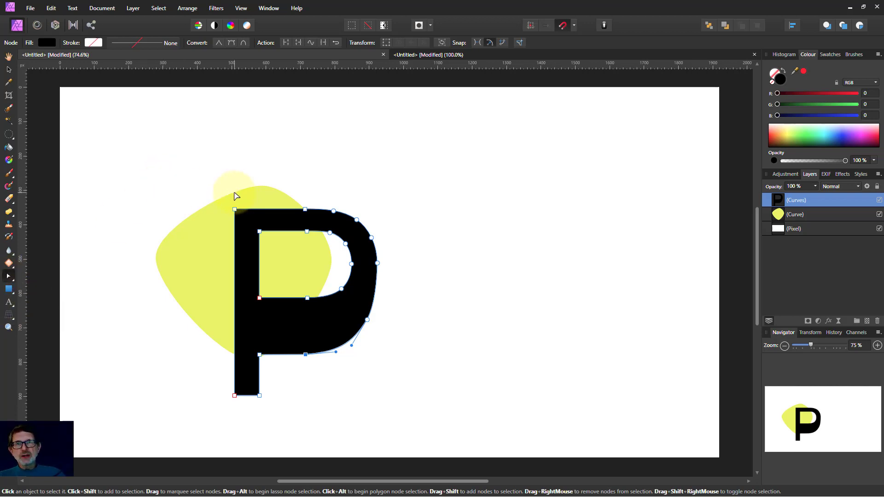
{"action": "mouse_move", "coordinate": [244, 196]}
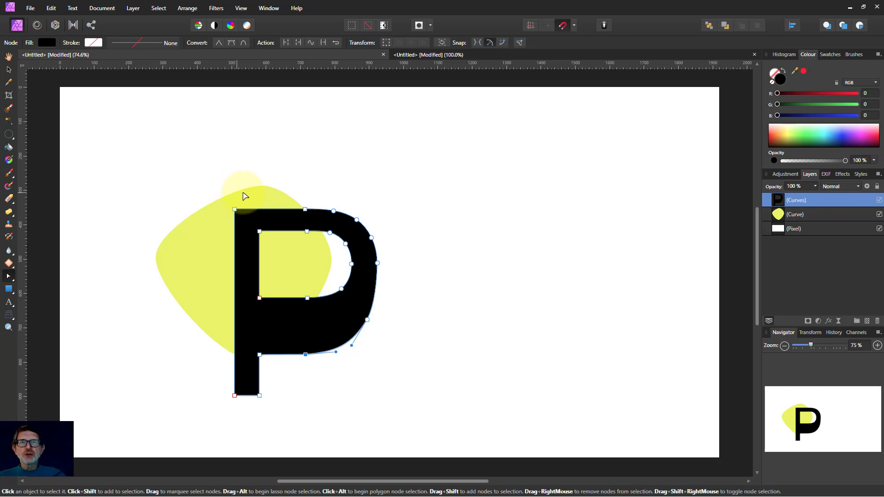